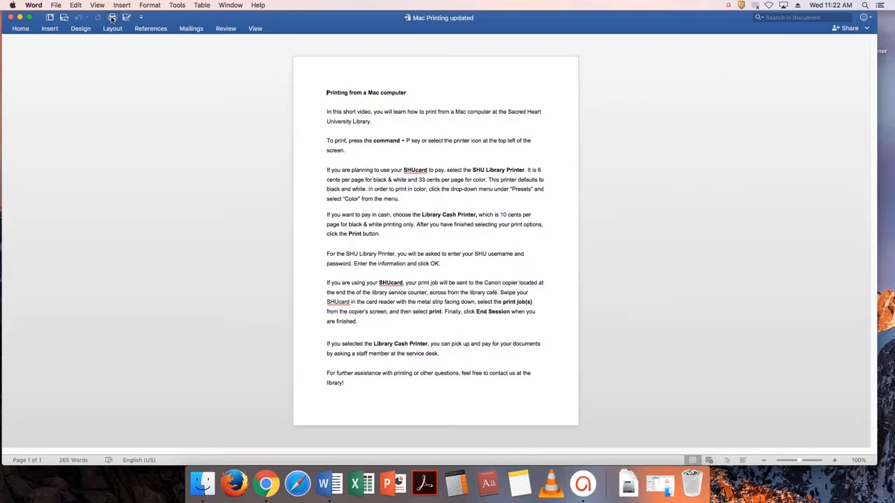
Step: Open the Print dialog for the 'Mac Printing updated' document from the quick access toolbar
{"action": "left_click", "coordinate": [112, 17]}
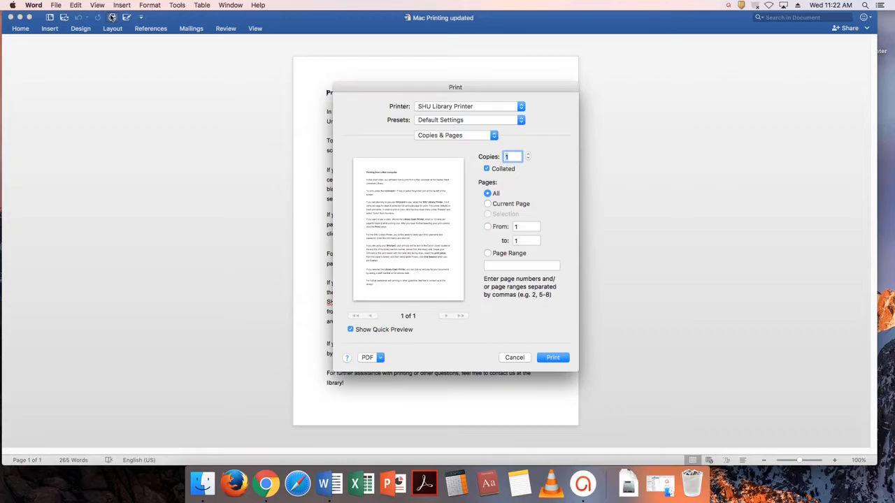
{"action": "mouse_move", "coordinate": [448, 106]}
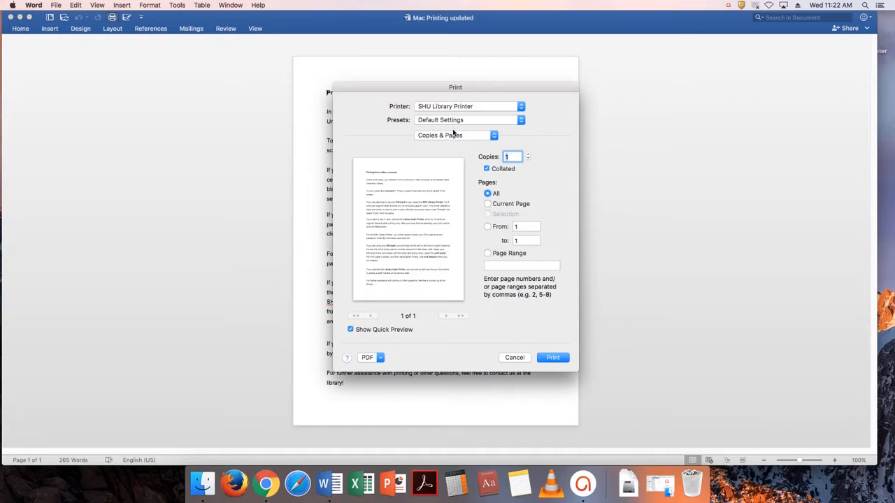
{"action": "left_click", "coordinate": [468, 120]}
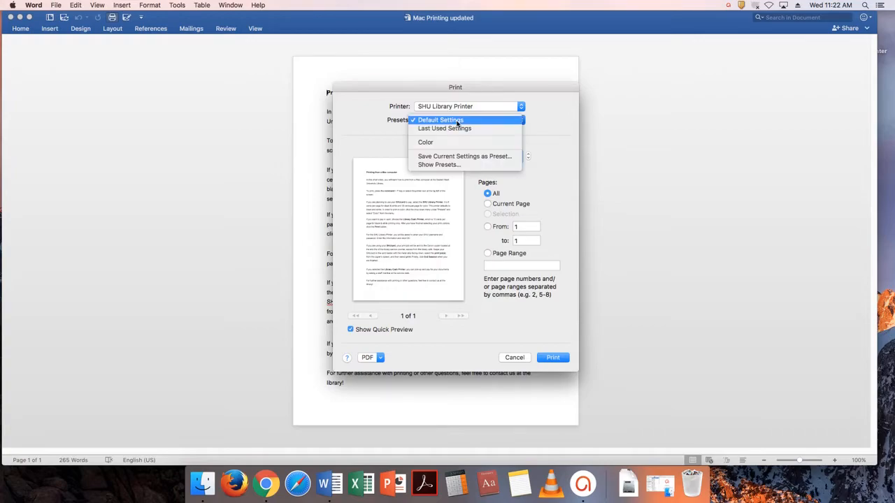
{"action": "left_click", "coordinate": [425, 142]}
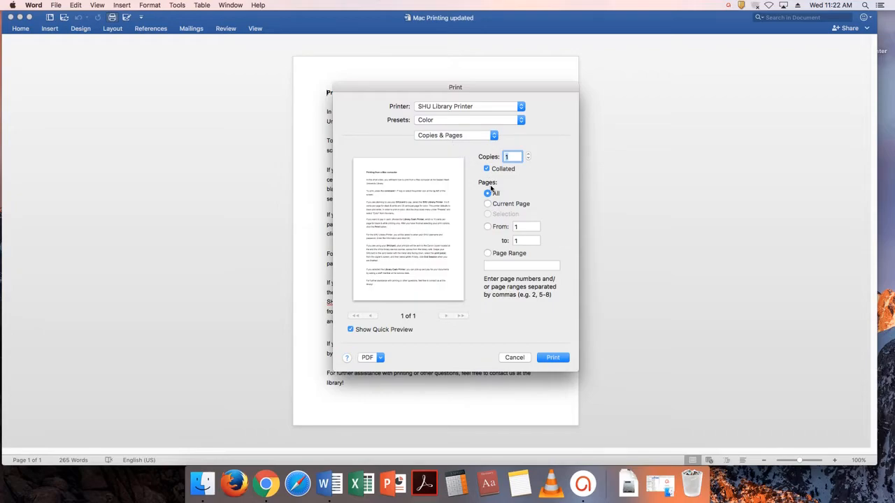
{"action": "left_click", "coordinate": [469, 120]}
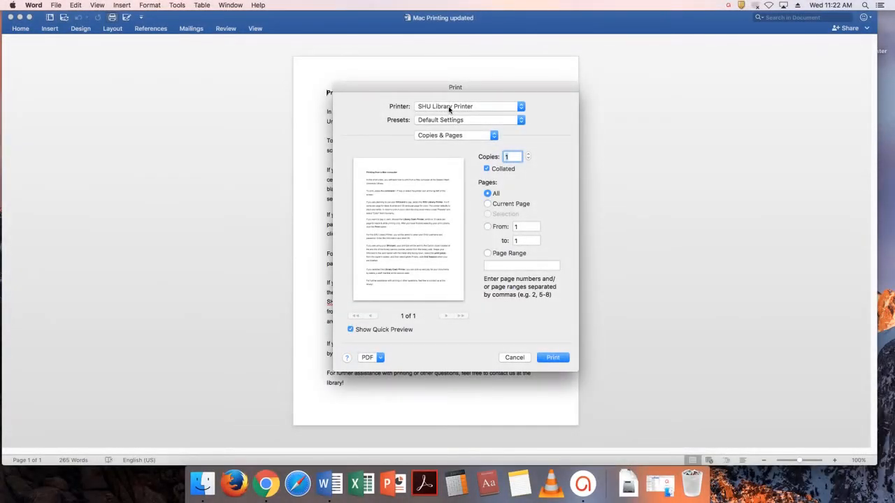
Step: Keep SHU Library Printer selected and send the document to print
{"action": "left_click", "coordinate": [469, 107]}
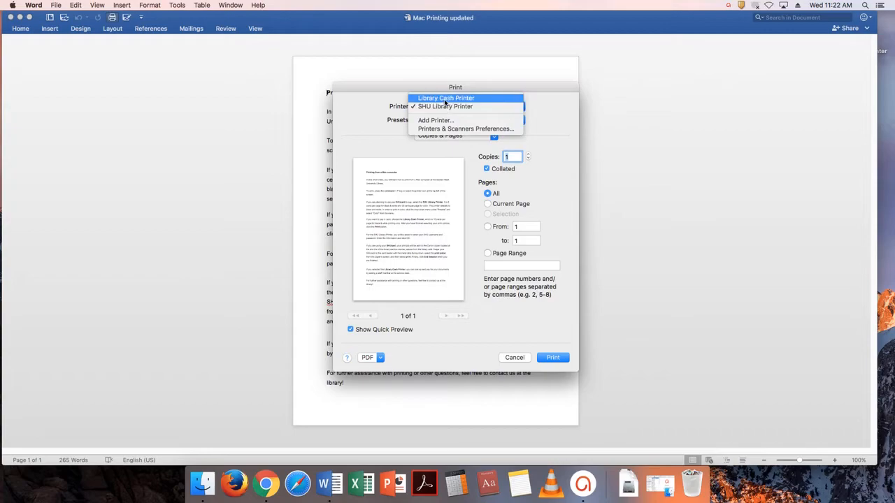
{"action": "left_click", "coordinate": [445, 98]}
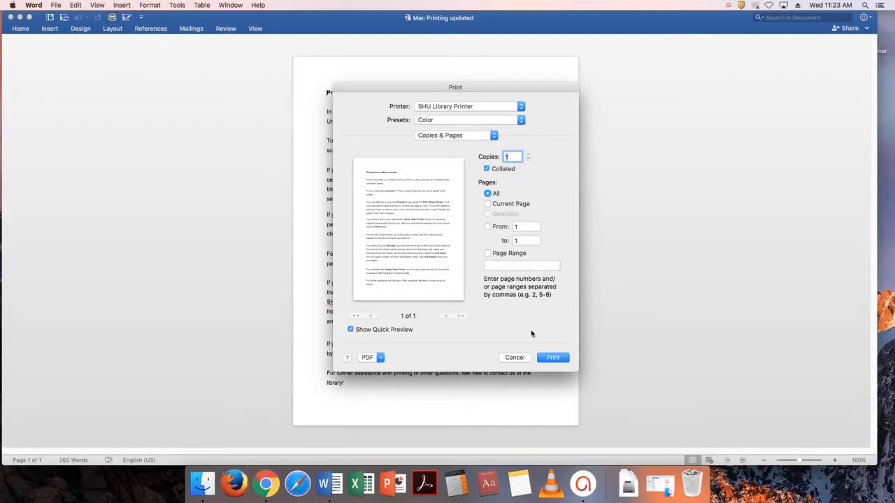
{"action": "left_click", "coordinate": [552, 357]}
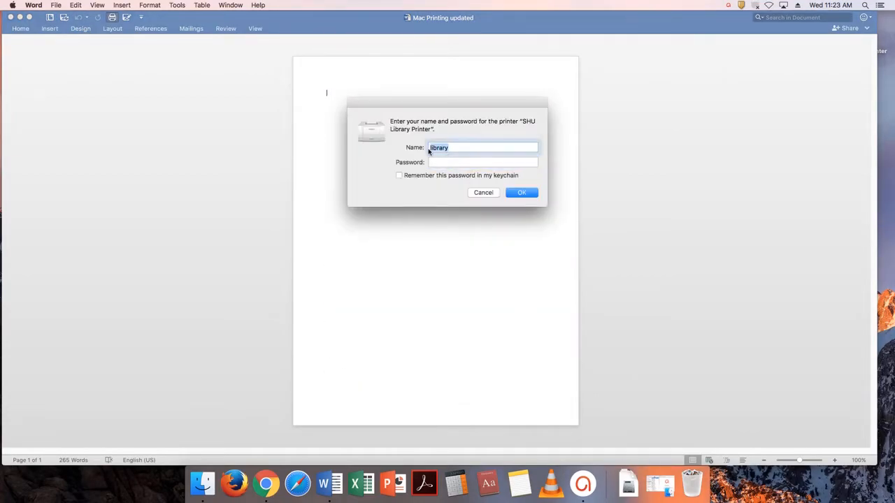
{"action": "type", "text": "lechtenbergu"}
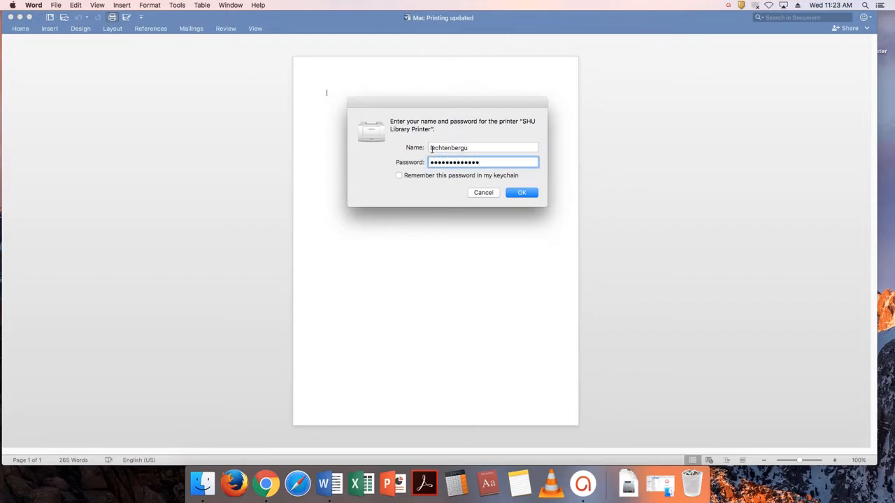
{"action": "left_click", "coordinate": [522, 192]}
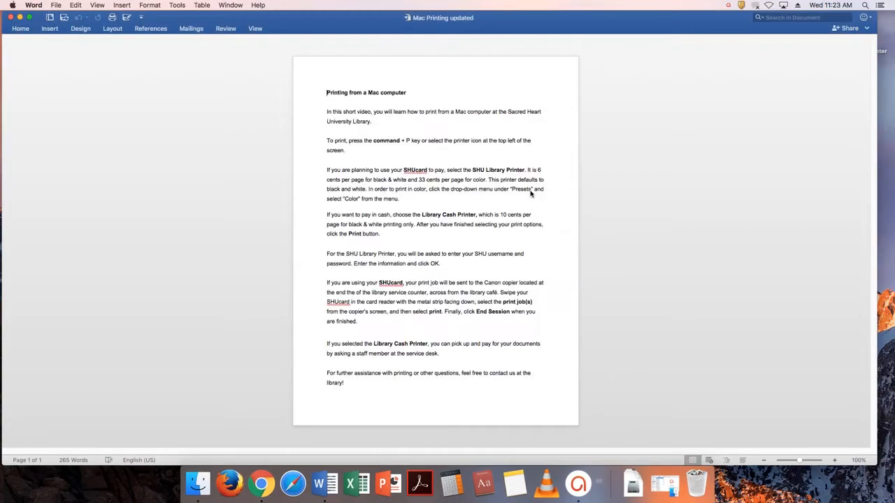